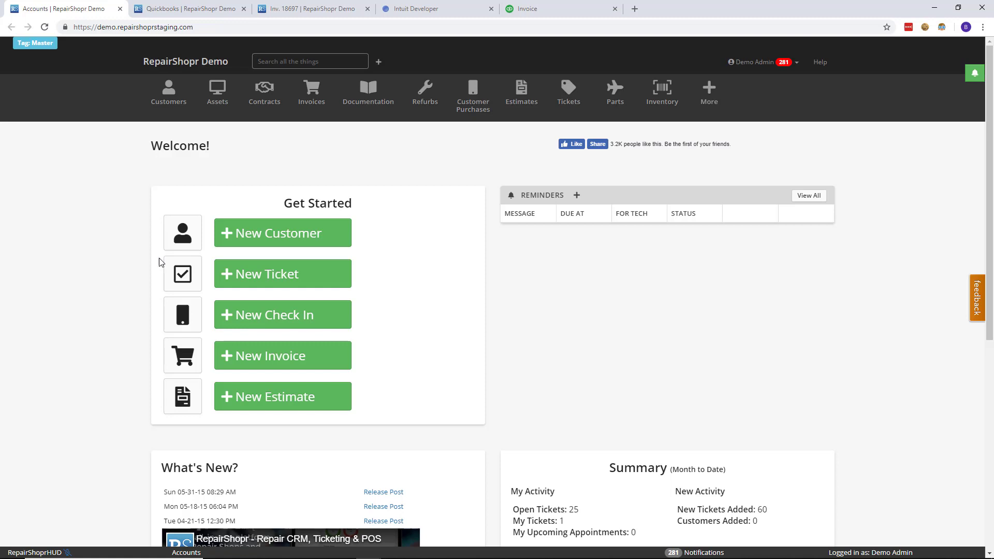
mouse_move(156, 231)
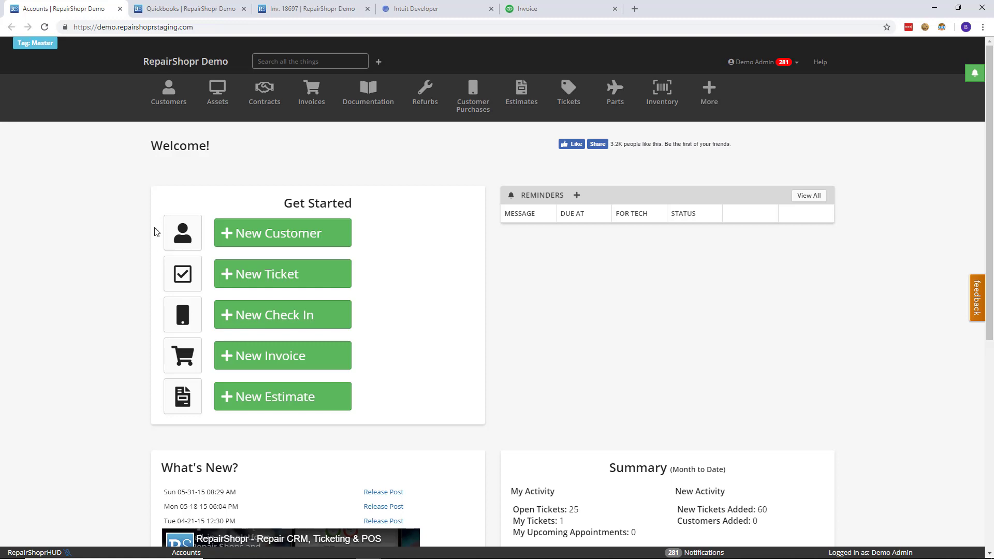
mouse_move(167, 94)
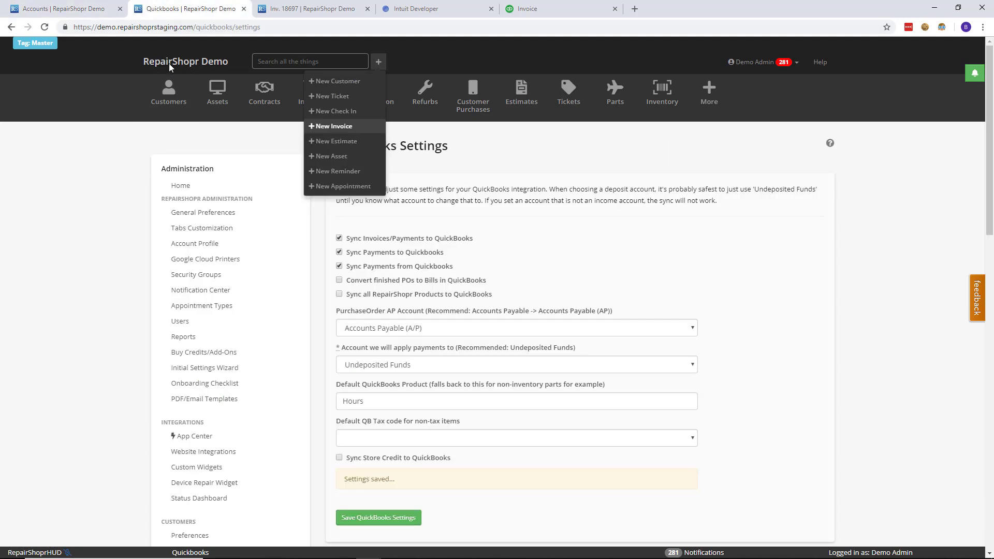
- Review the QuickBooks settings, then view RepairShopr invoice #18697 for $324.95
click(196, 274)
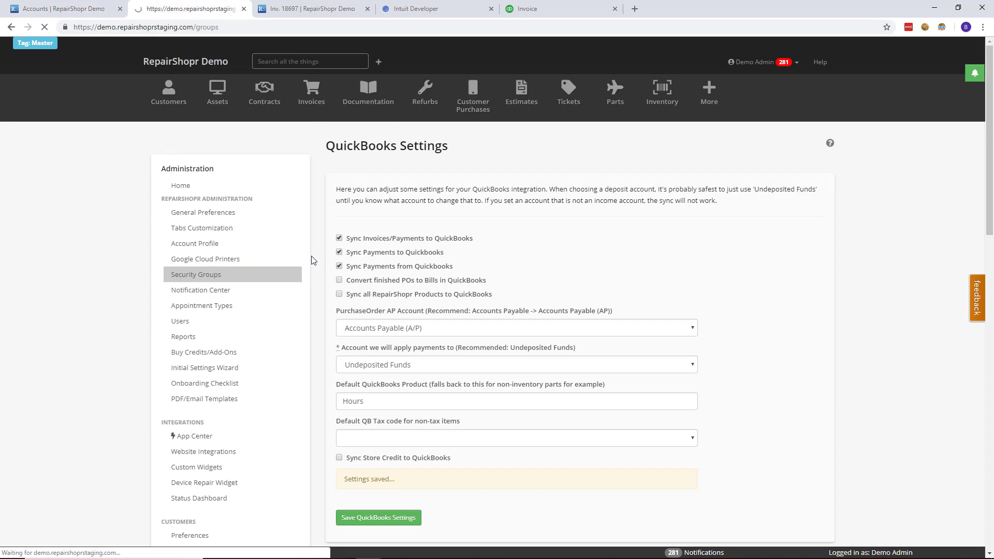
click(196, 274)
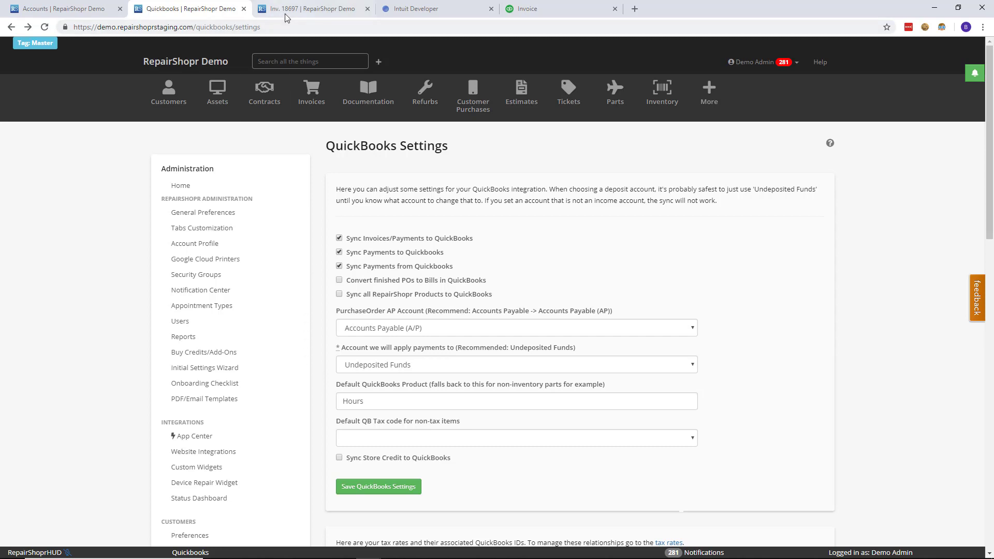
click(309, 8)
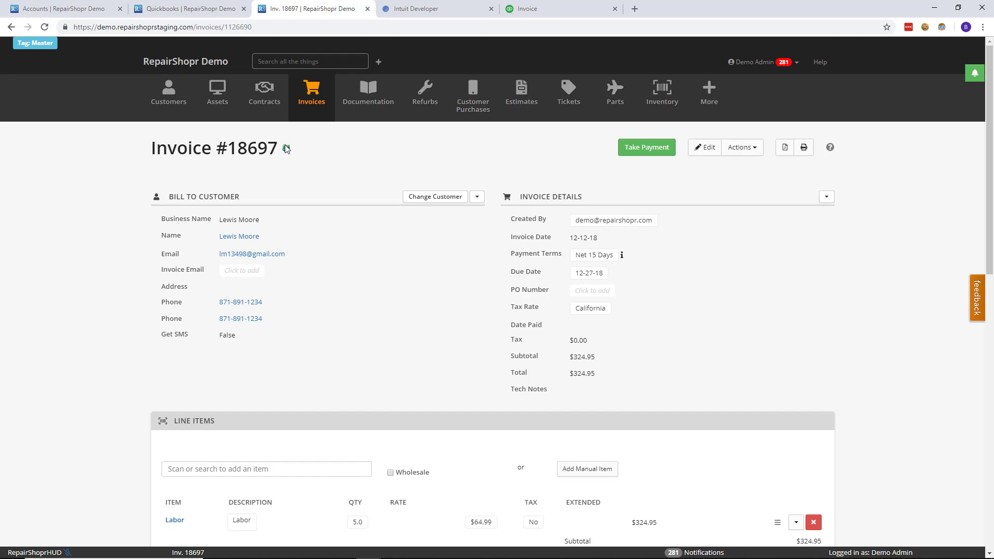
scroll(down, 3)
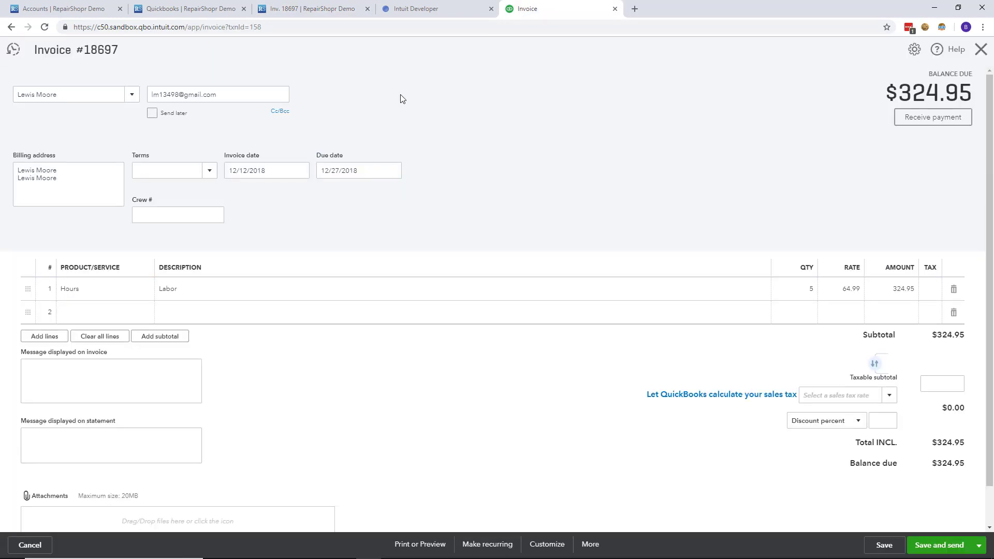
mouse_move(73, 56)
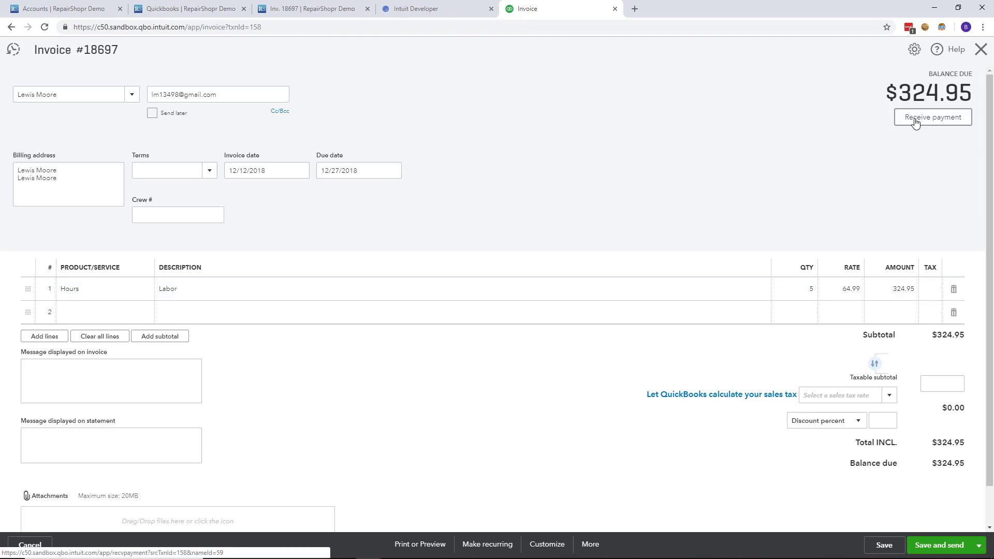
- Receive a $324.95 Cash payment against invoice 18697 in QuickBooks and save it
click(932, 118)
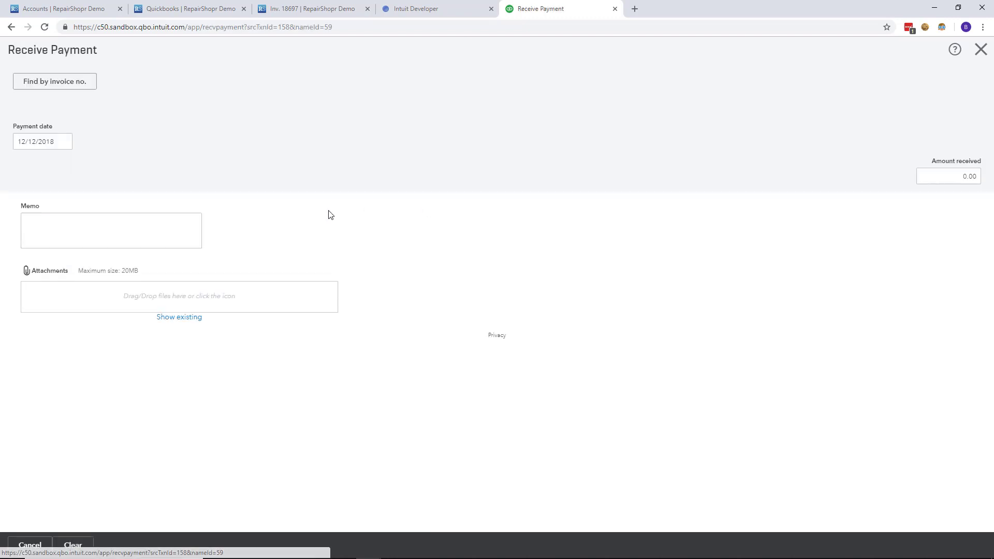
click(68, 189)
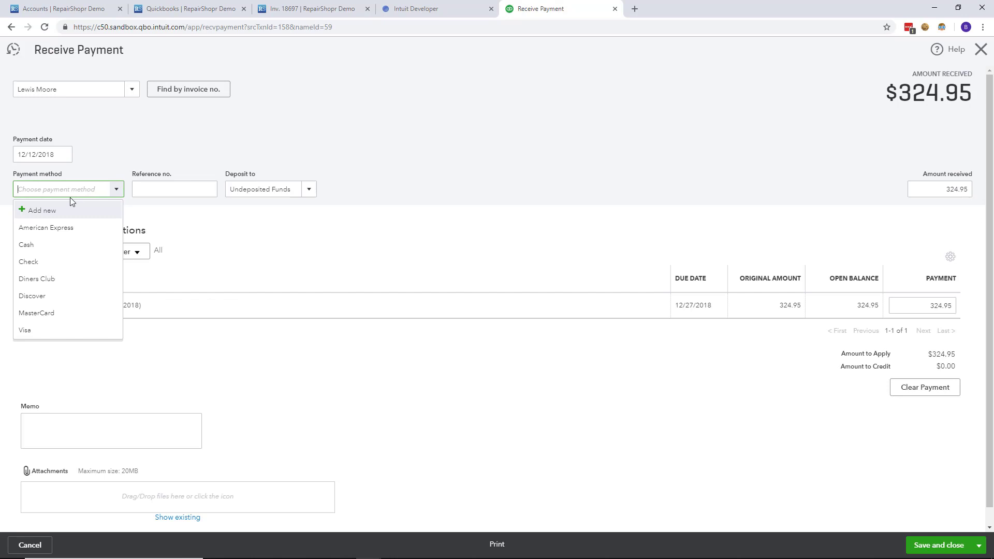
click(27, 245)
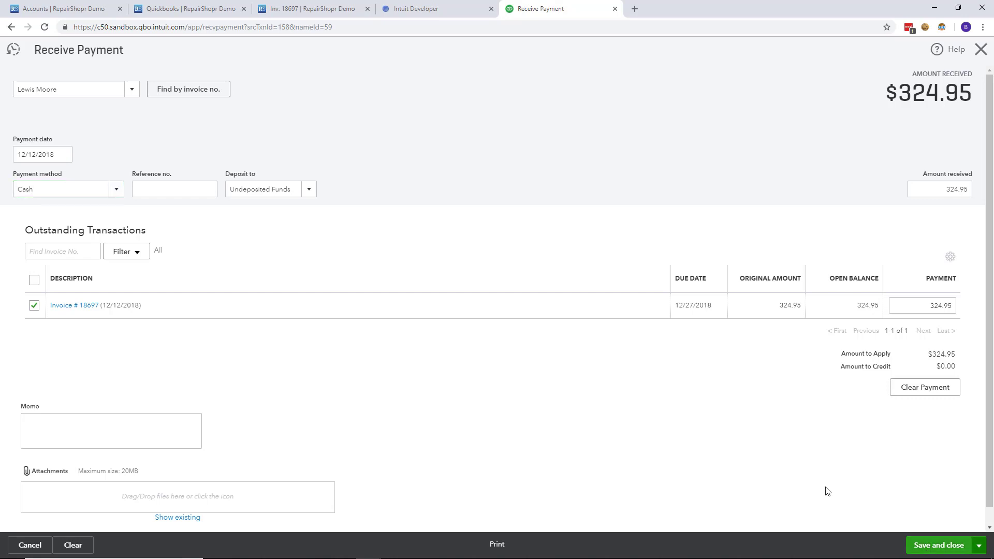
click(942, 549)
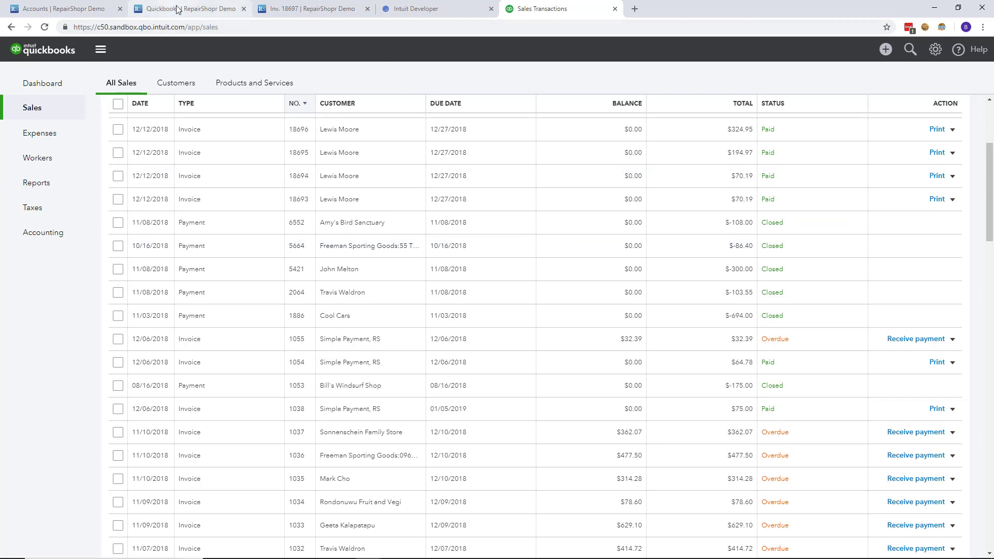
- Go back to the 'Inv. 18697' RepairShopr tab
click(310, 9)
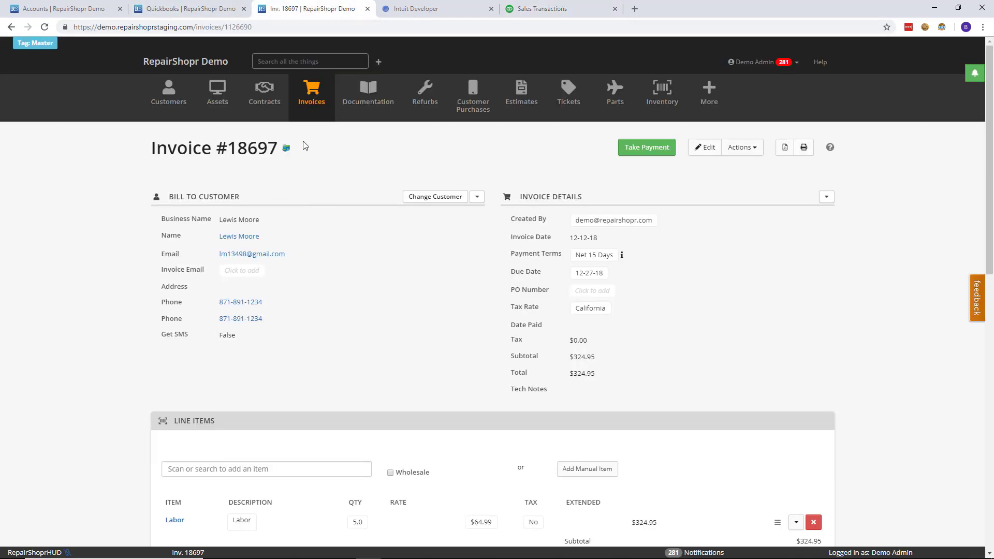
mouse_move(305, 189)
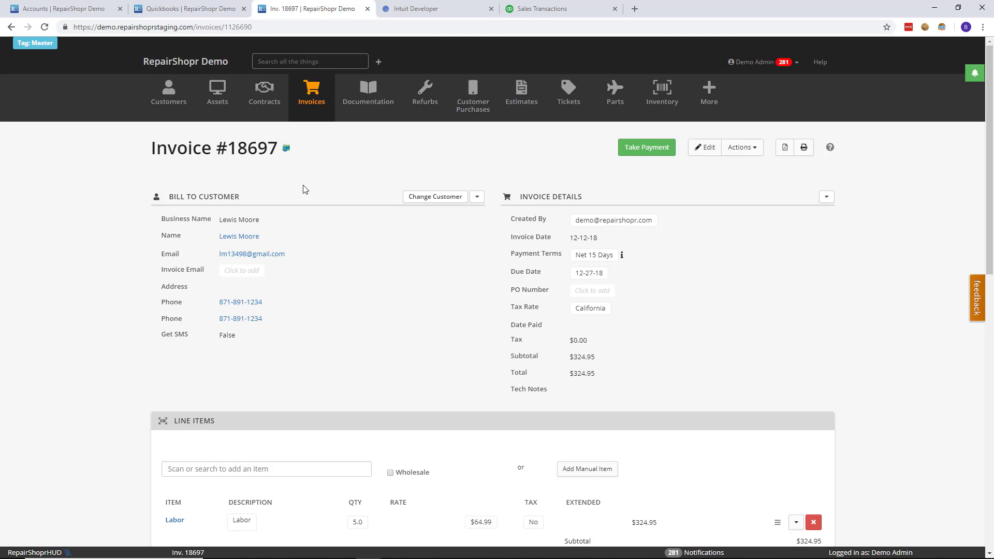
mouse_move(330, 215)
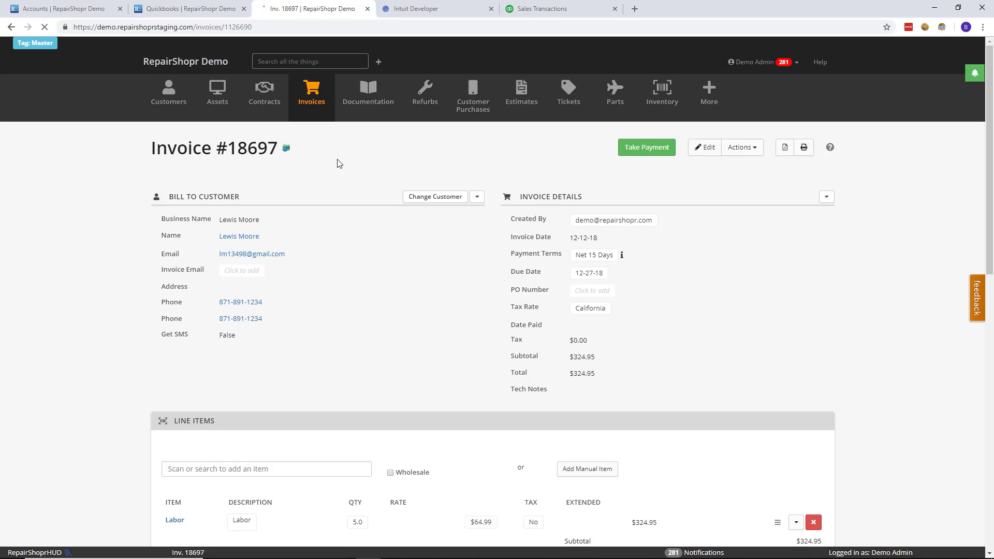
- Reload invoice #18697 and check for the PAID banner and QBOImport payment
click(646, 147)
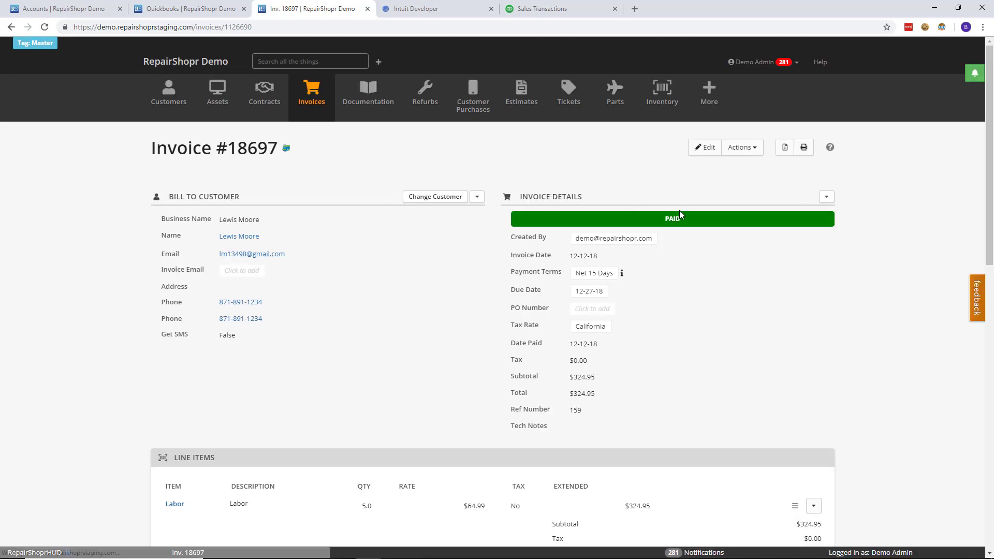
scroll(down, 3)
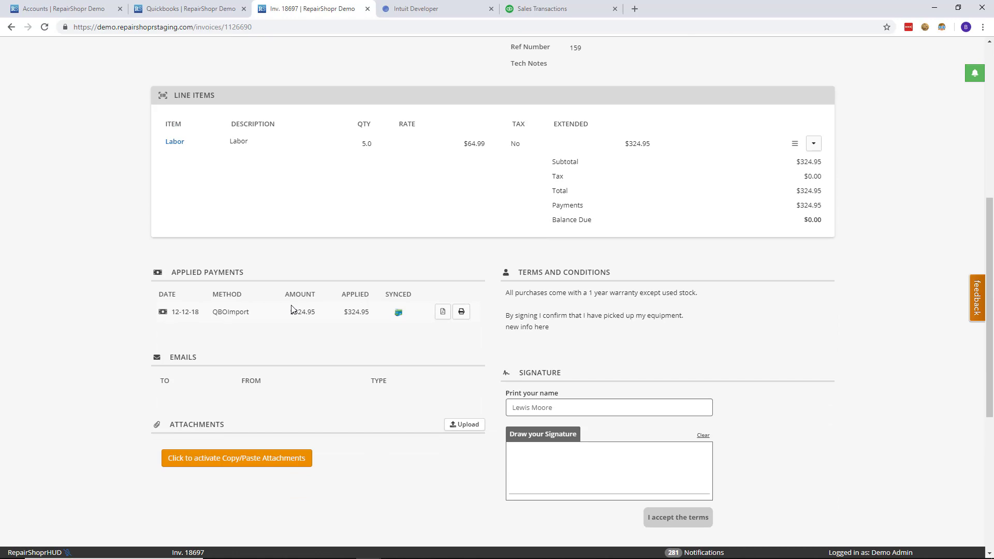
mouse_move(311, 275)
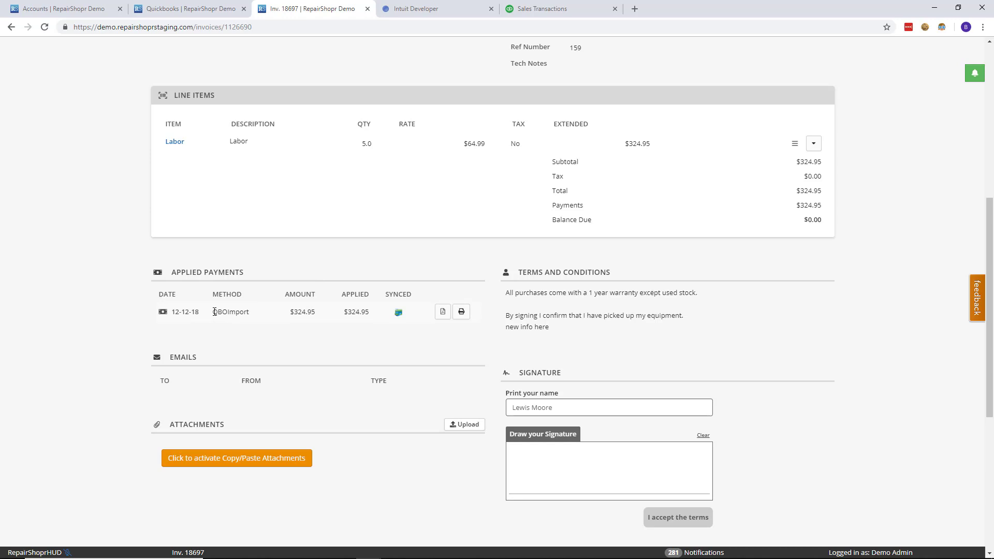
mouse_move(233, 330)
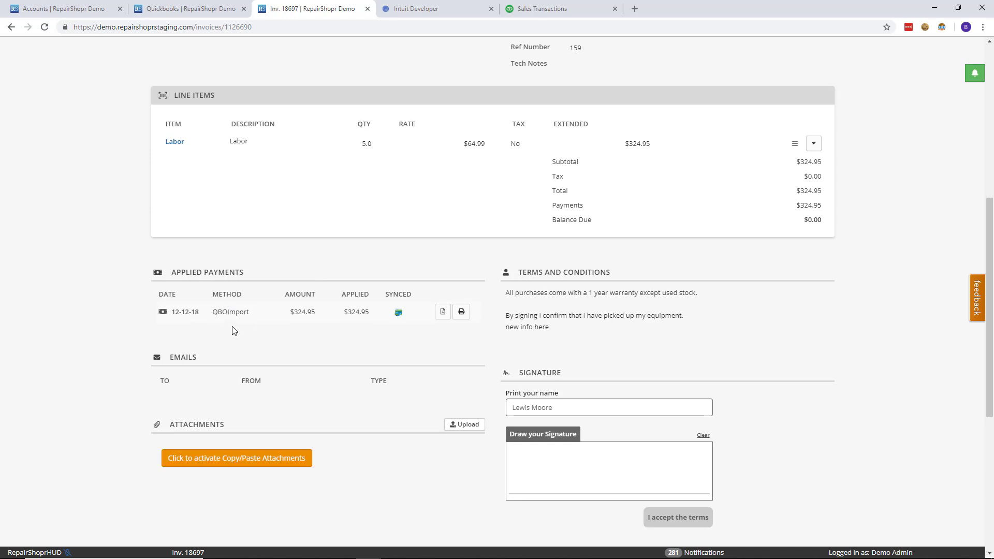